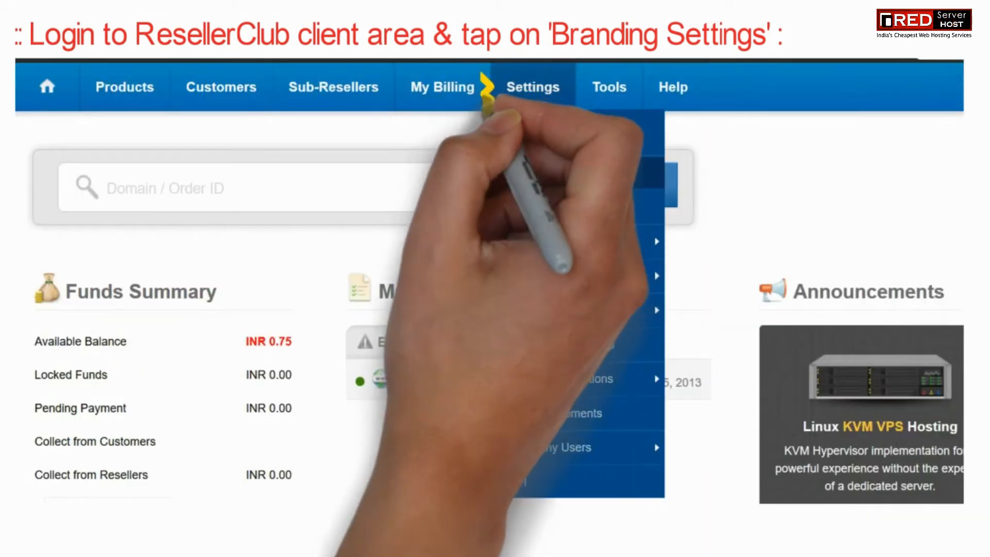
# Go to Settings and open the Branding Settings page
pyautogui.click(533, 87)
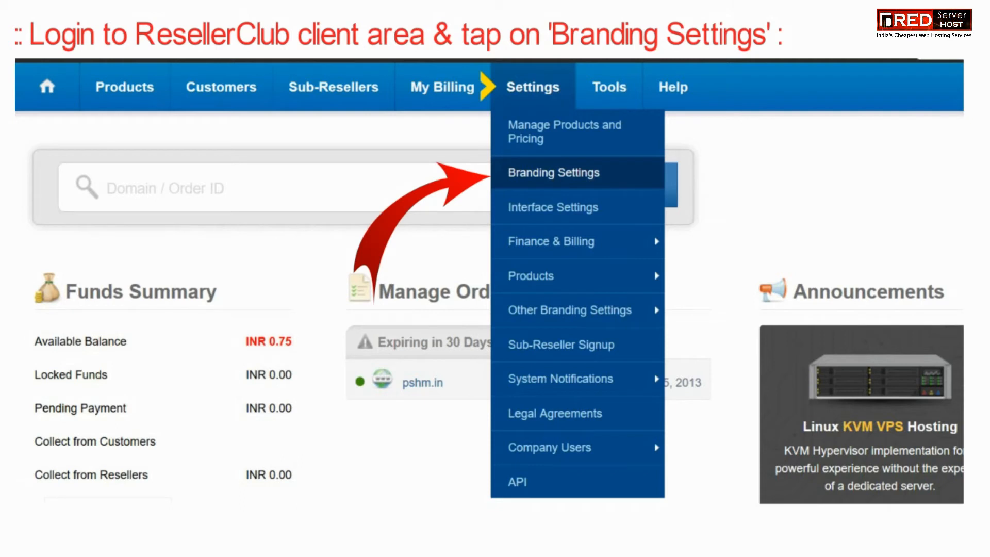
pyautogui.click(552, 172)
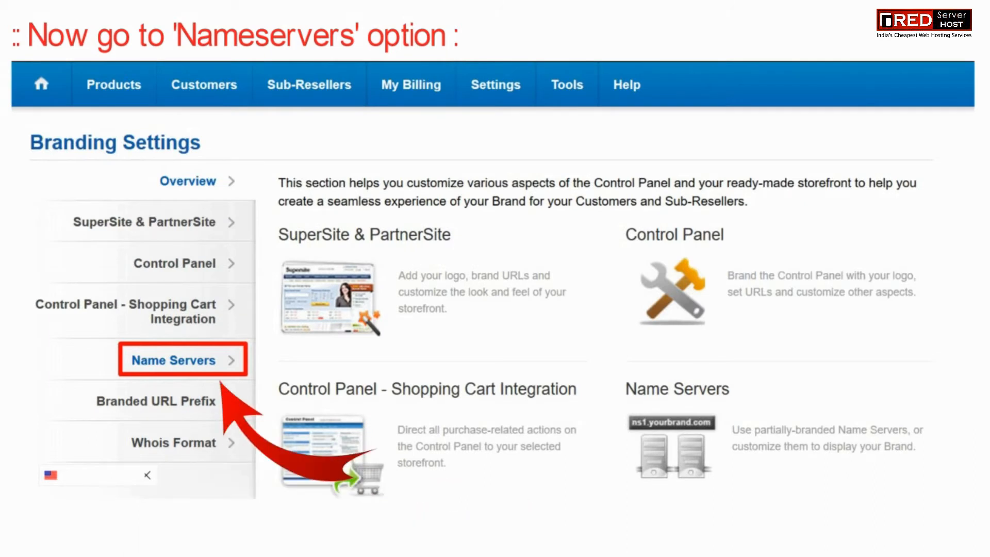
# Open the Name Servers section of Branding Settings to view the branded name servers
pyautogui.click(177, 360)
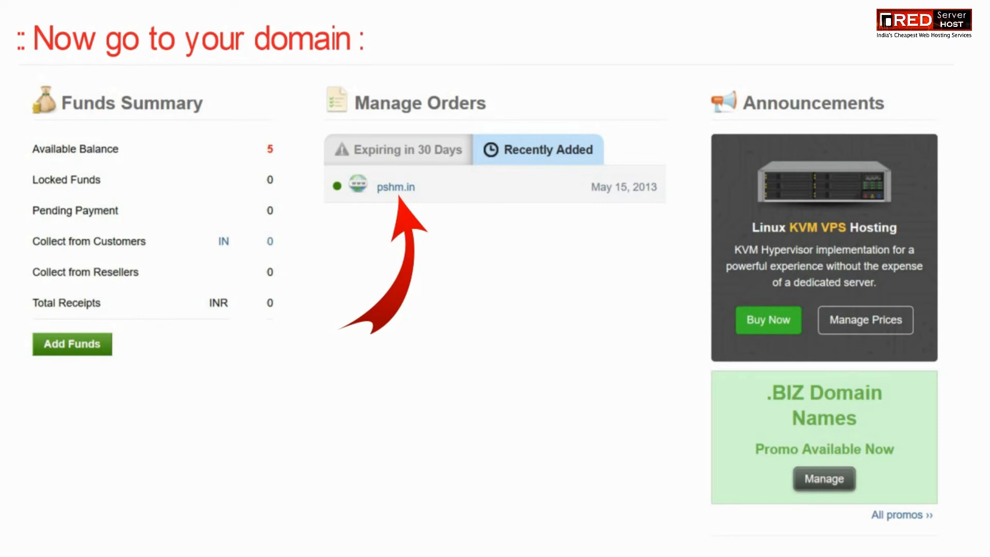
# Open the pshm.in order from Recently Added on the dashboard
pyautogui.click(395, 187)
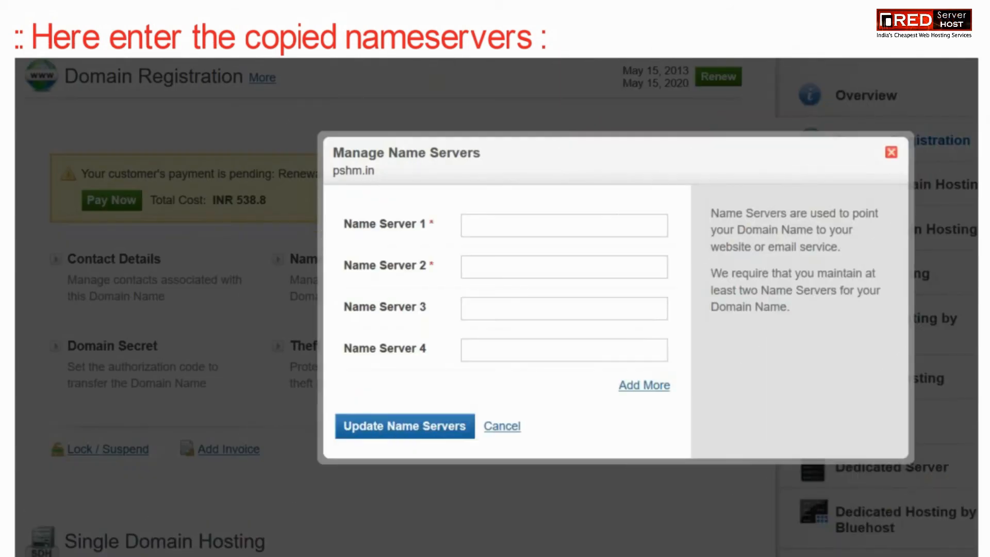
# Enter the mond682329 mercury and venus orderbox-dns hosts and update the name servers
pyautogui.write('mond682329.mercury.orderbox-dns.com')
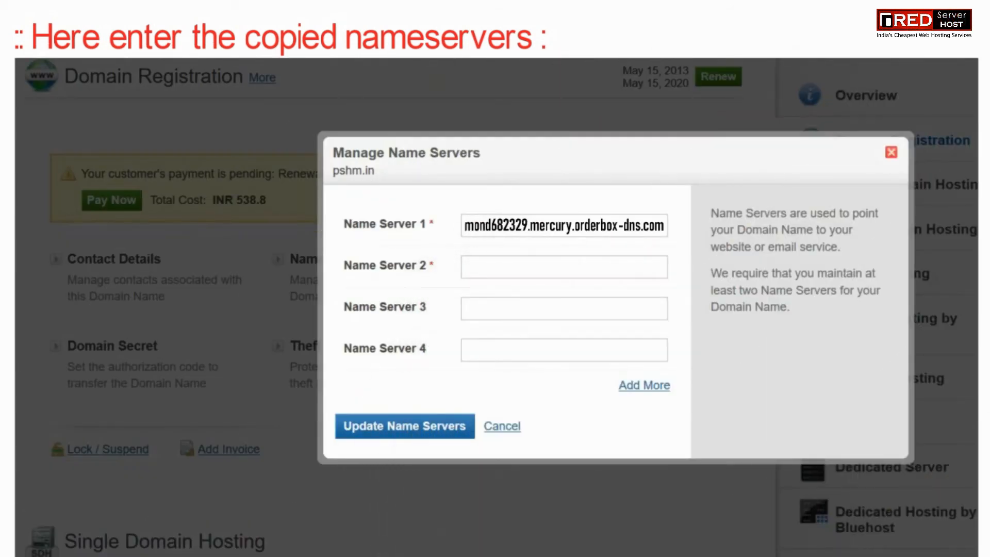
pyautogui.write('mond682329.venus.orderbox-dns.com')
pyautogui.write('mond682329.earth.orderbox-dns.com')
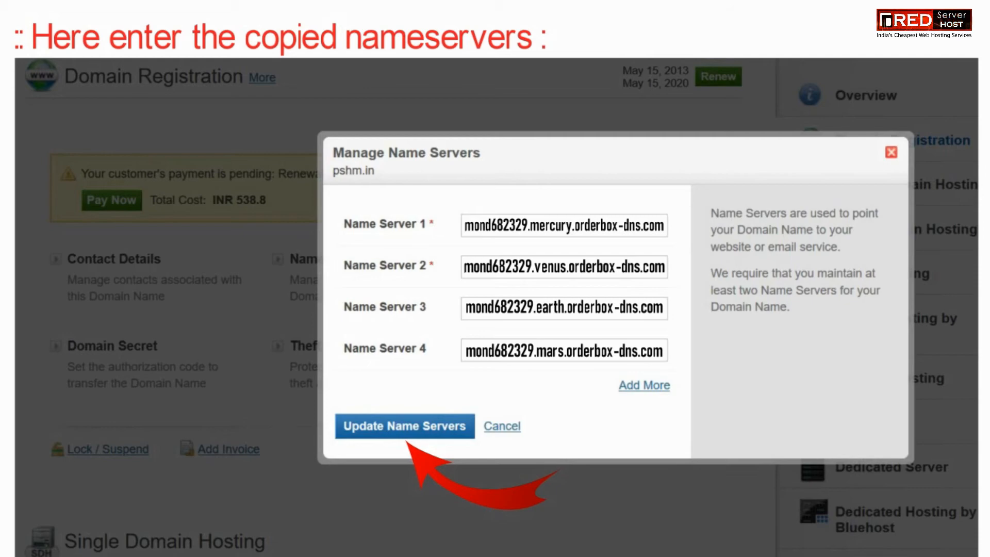
pyautogui.click(404, 425)
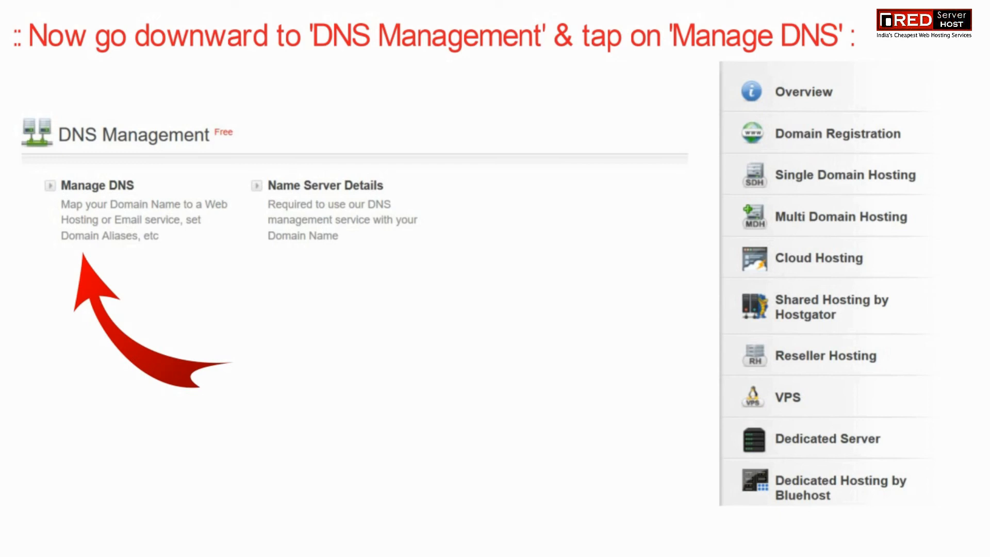
# Open Manage DNS for pshm.in and begin a new MX record
pyautogui.click(96, 185)
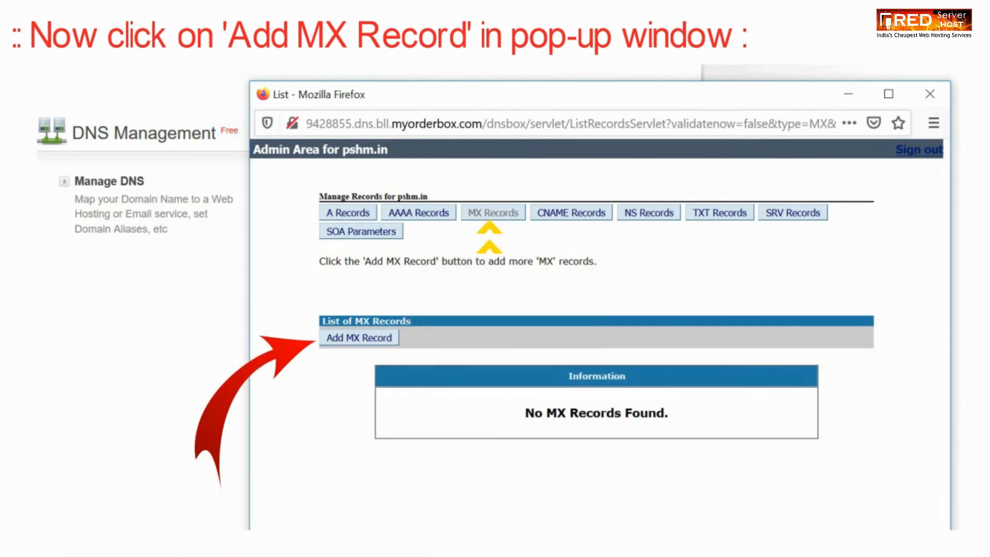
pyautogui.click(358, 337)
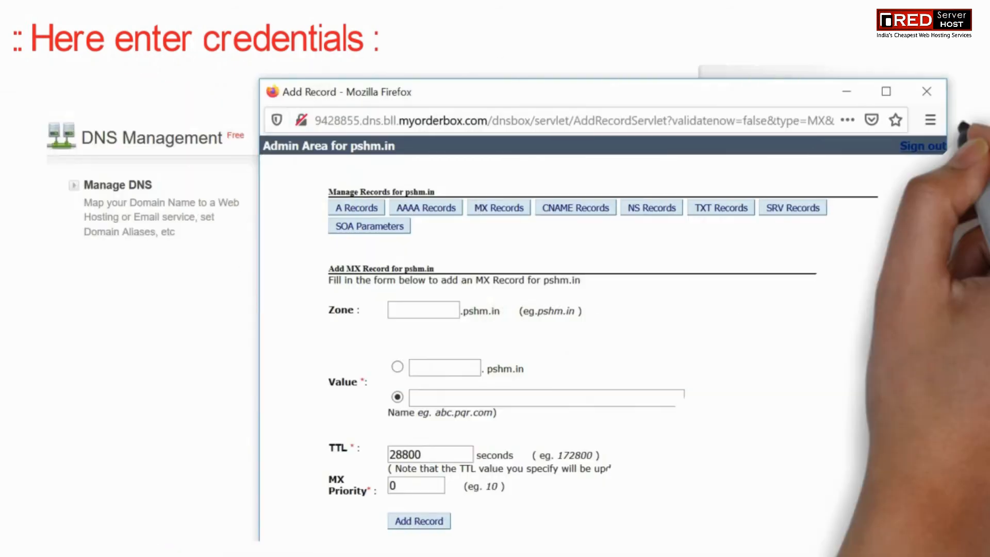
# Save an MX record with value emergent.dnsserverboot.com for pshm.in
pyautogui.write('emergent.dnsserverboot.com')
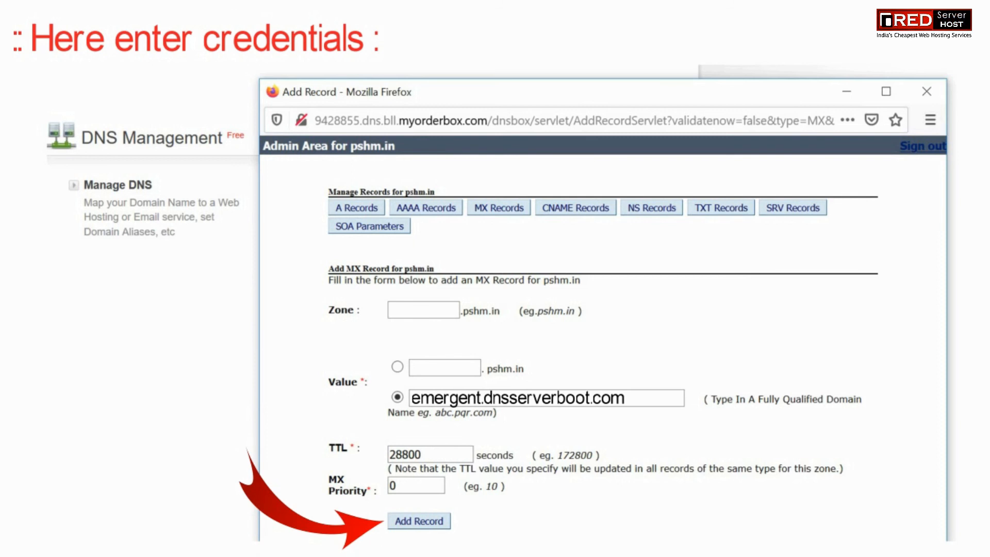
pyautogui.click(418, 521)
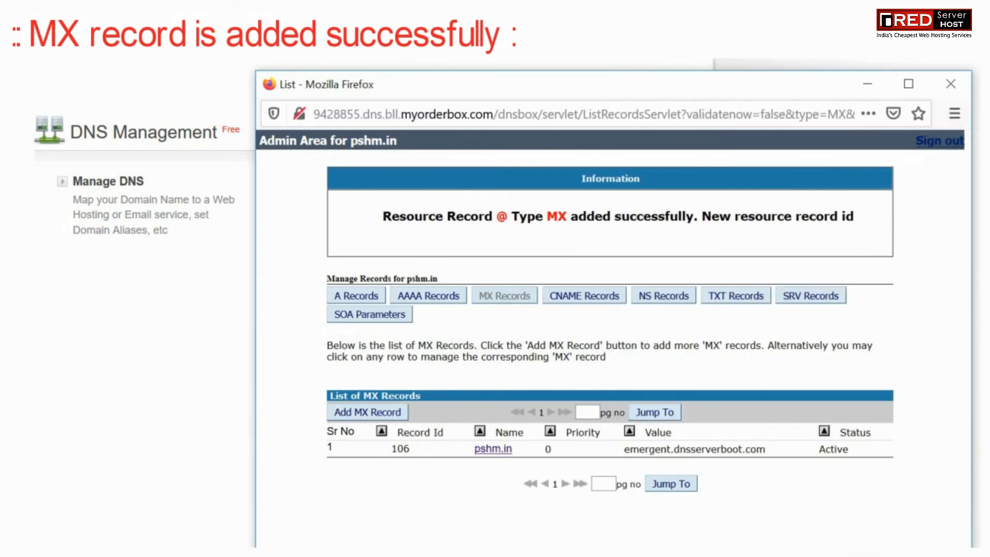